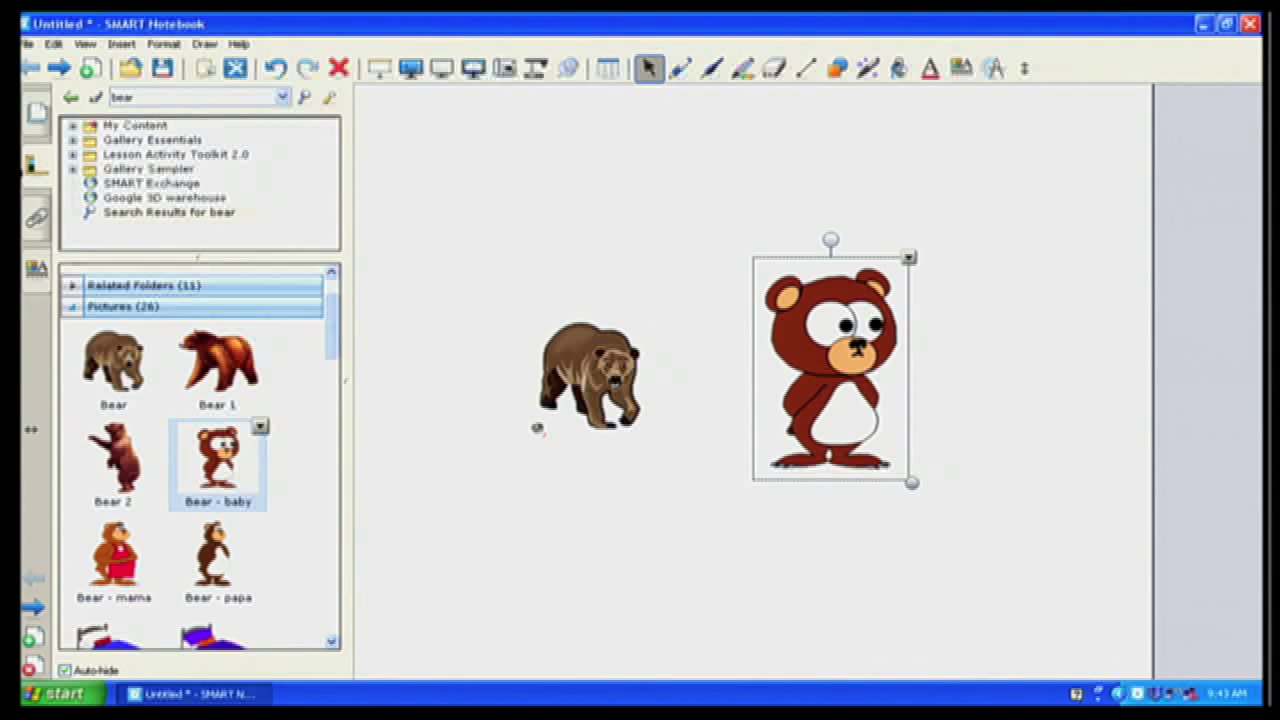
# Open My Content in the Gallery and show its Pictures (5), including Bear - baby.
pyautogui.click(135, 124)
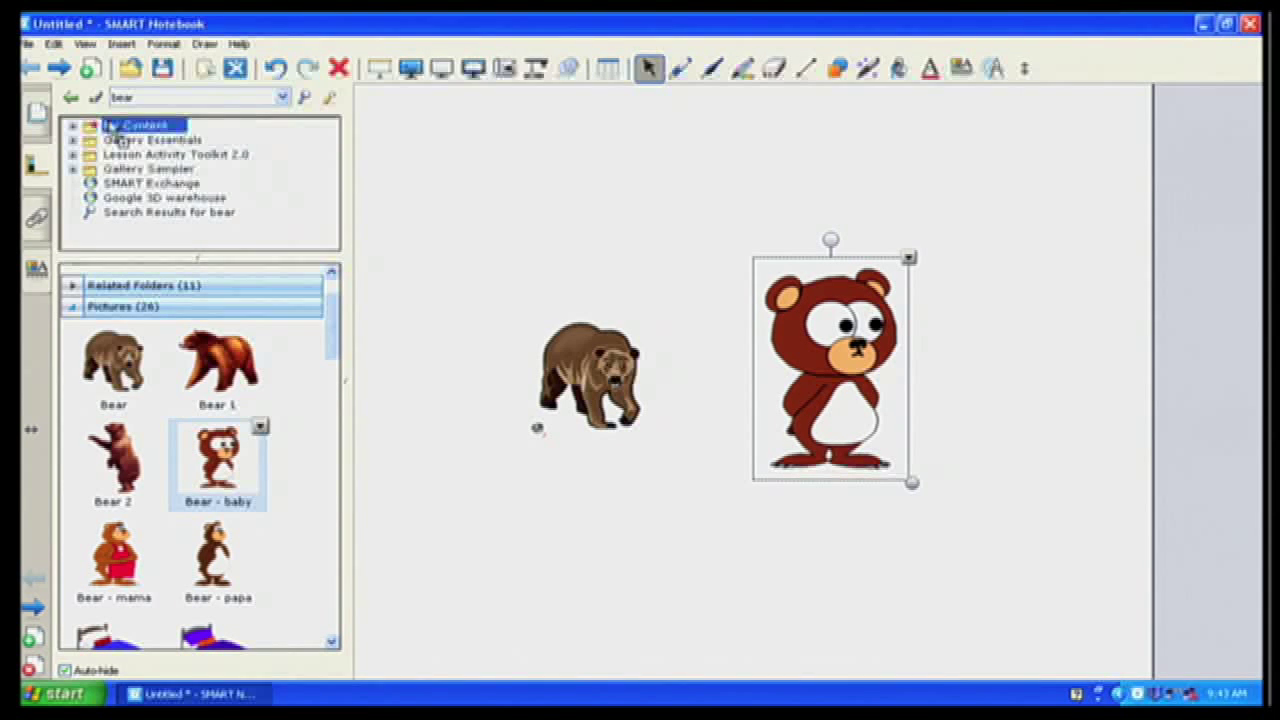
pyautogui.click(75, 125)
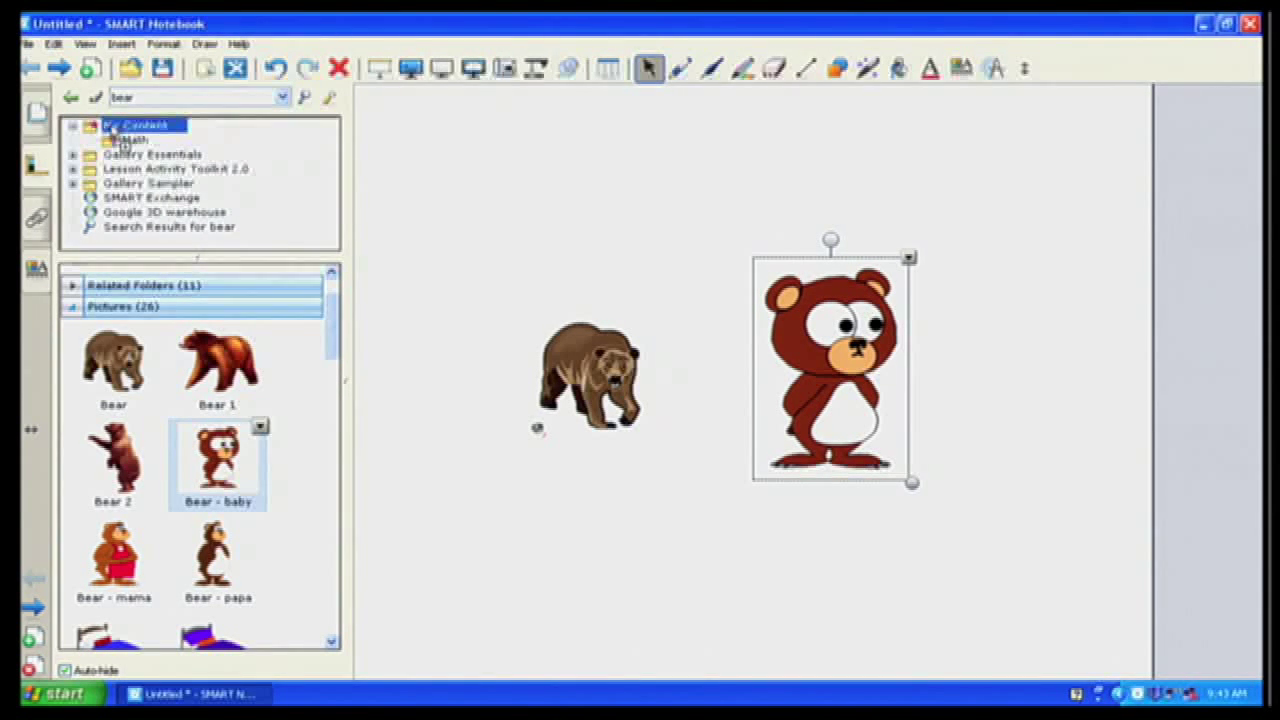
pyautogui.click(135, 125)
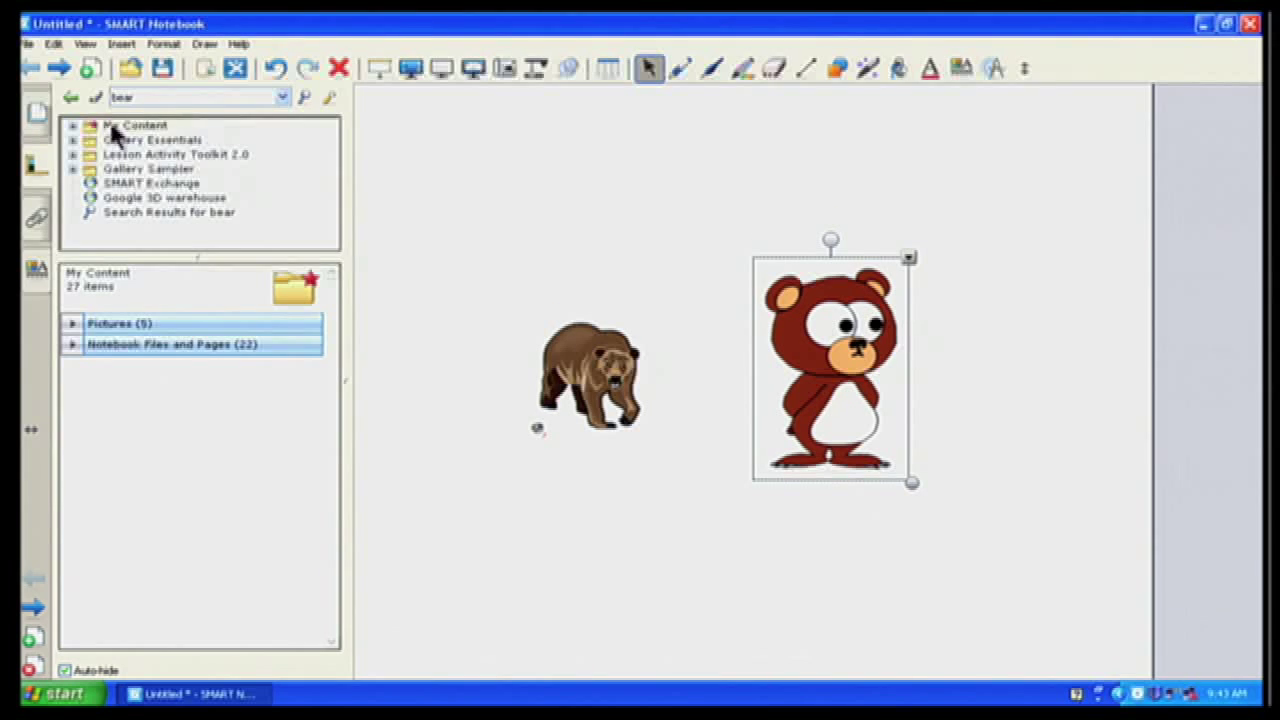
pyautogui.click(72, 323)
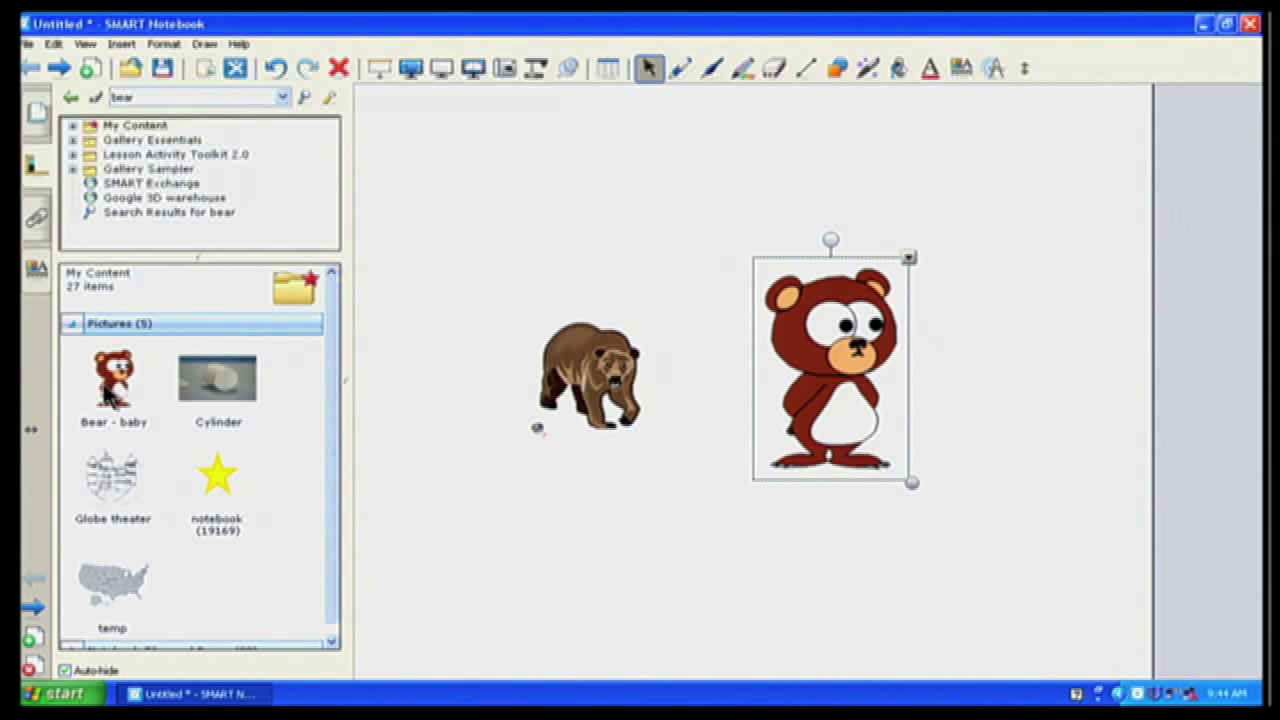
pyautogui.moveTo(120, 415)
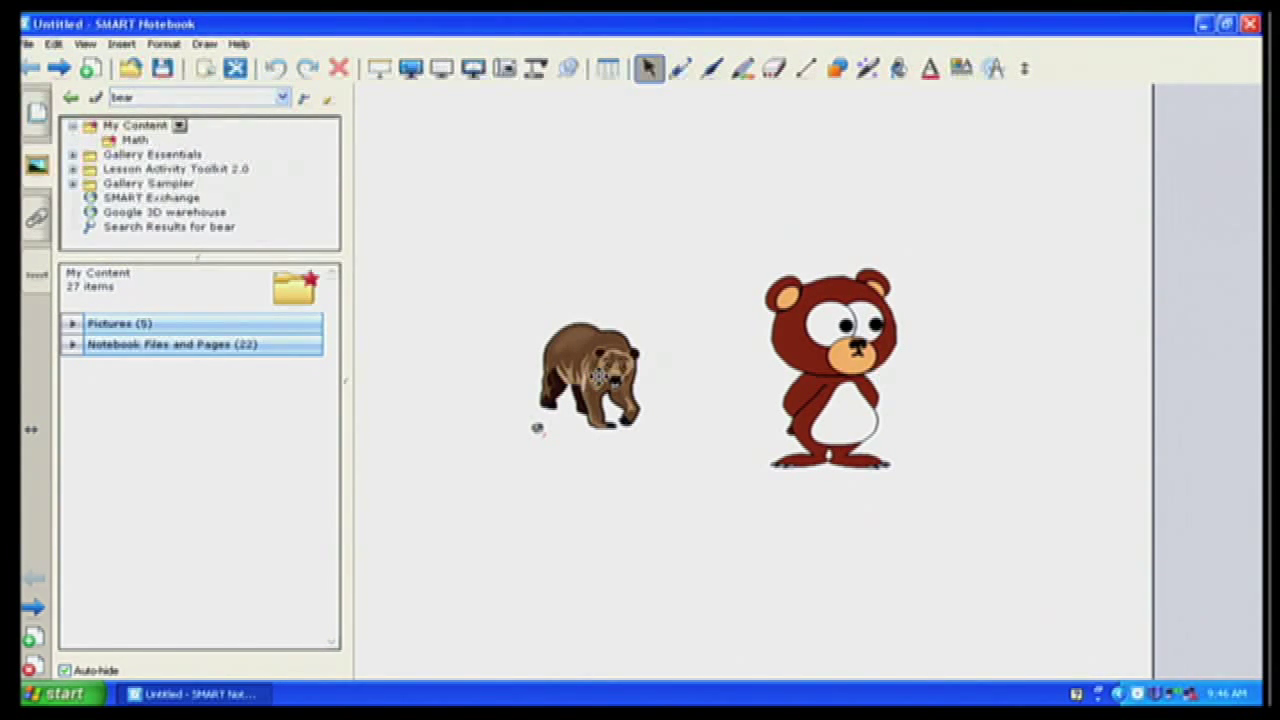
# Drag the brown grizzly bear image from the page into the Gallery's My Content folder.
pyautogui.click(590, 380)
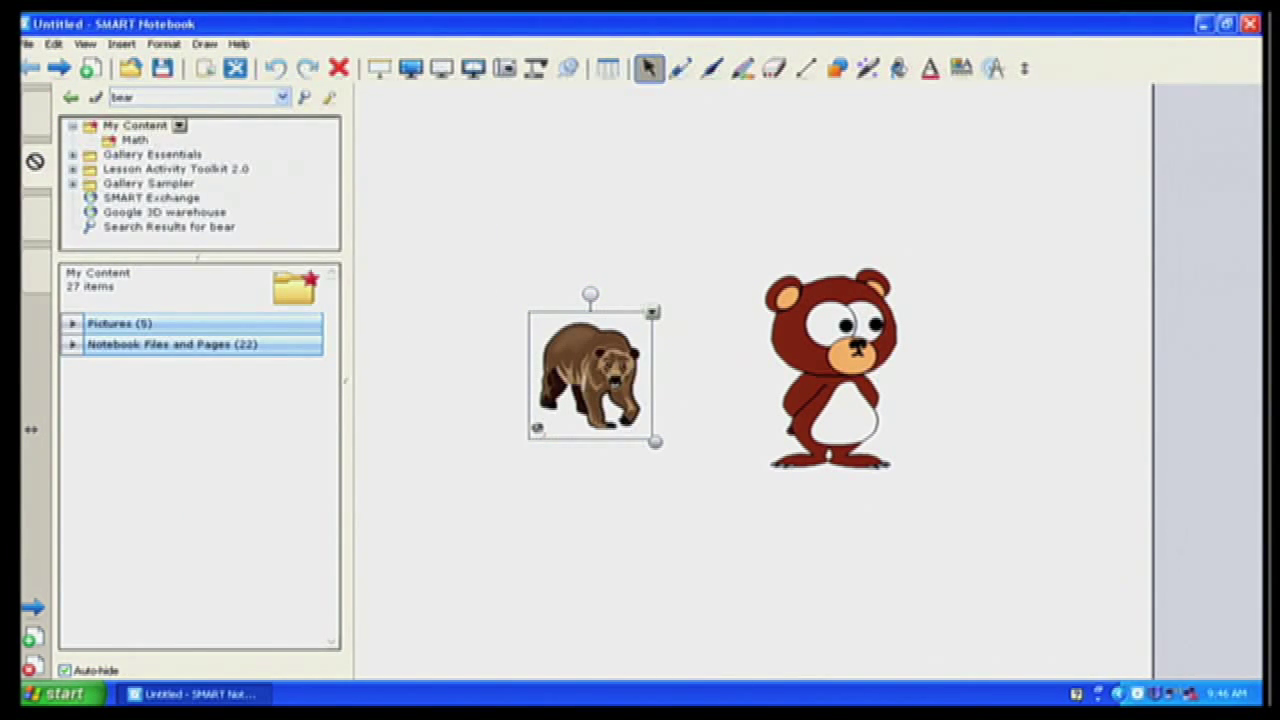
pyautogui.click(175, 168)
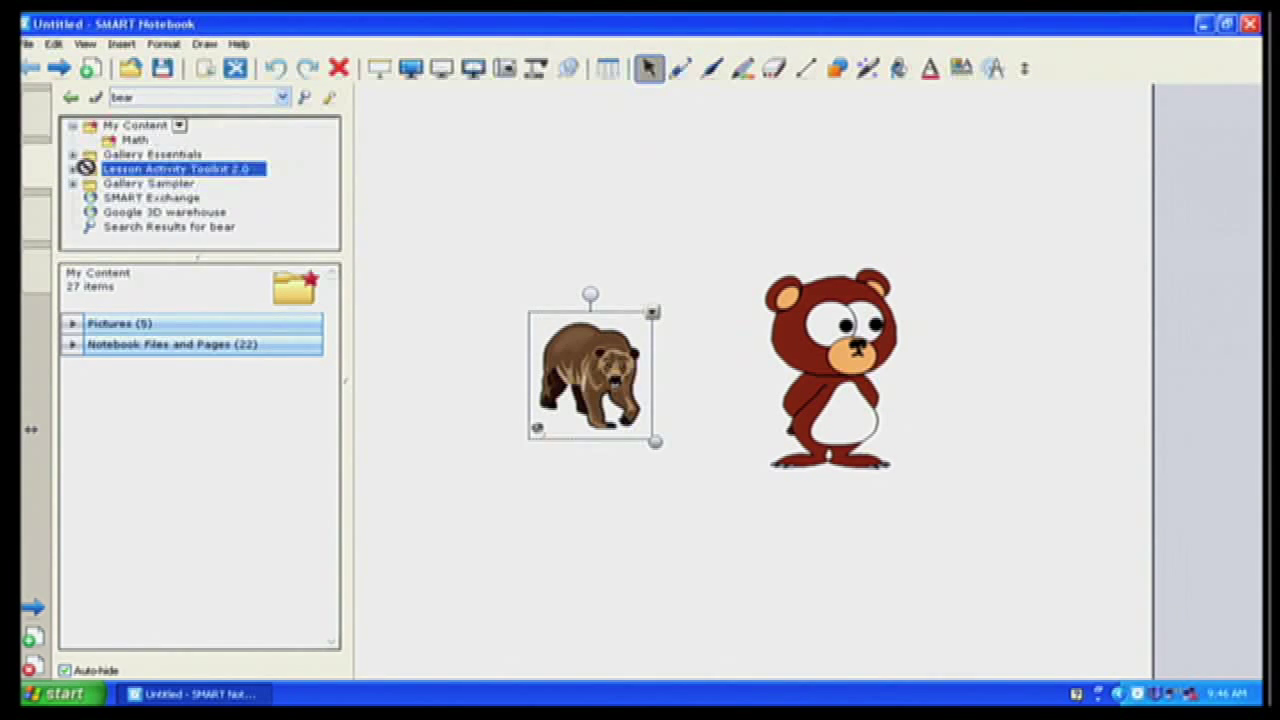
pyautogui.click(135, 124)
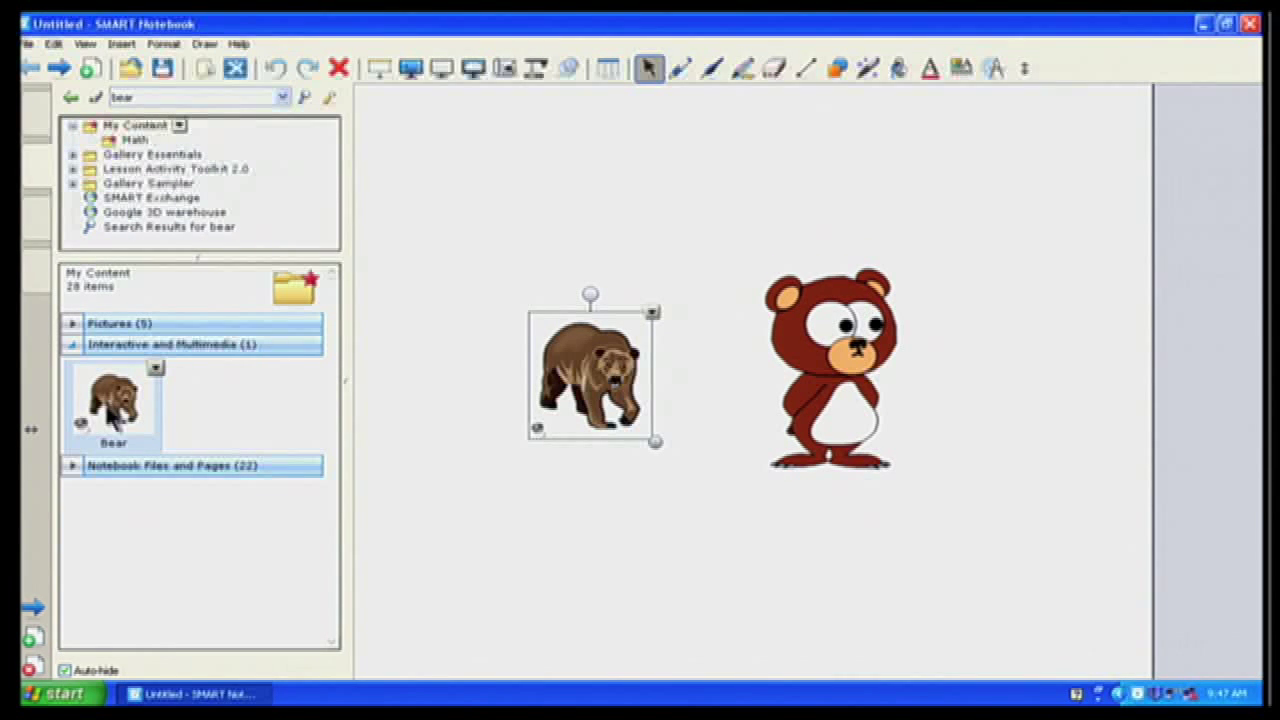
pyautogui.moveTo(315, 175)
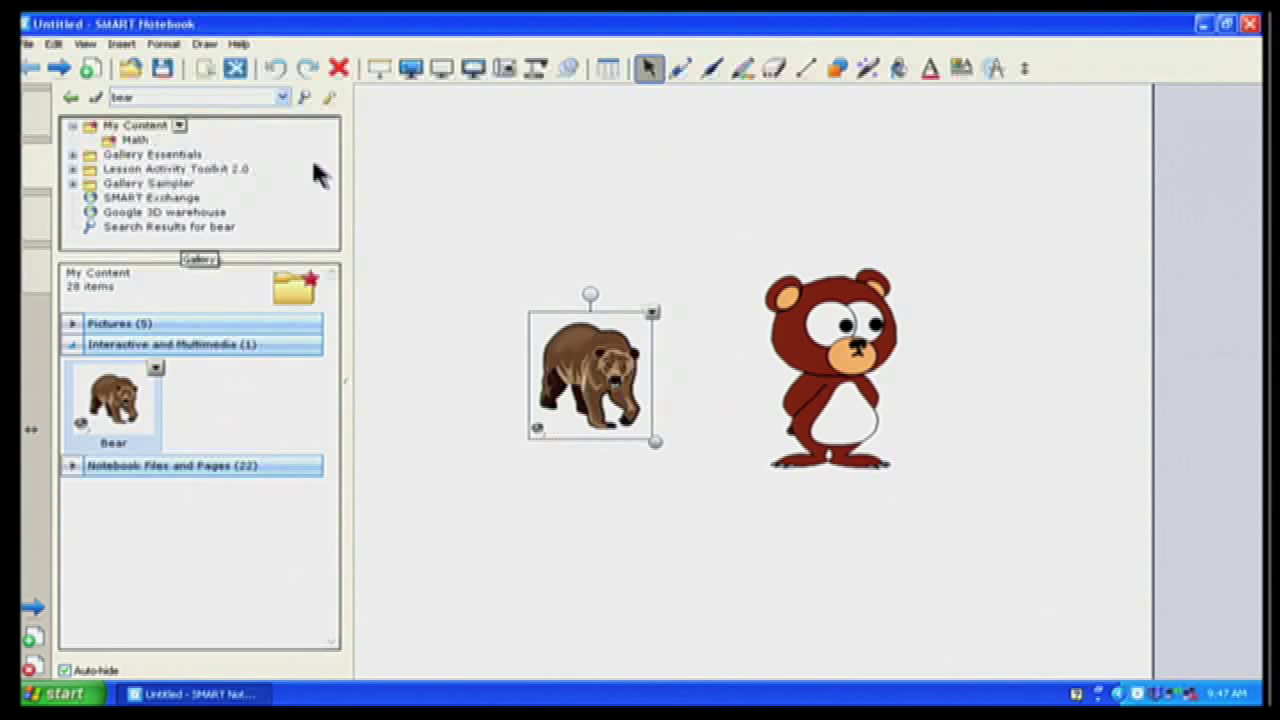